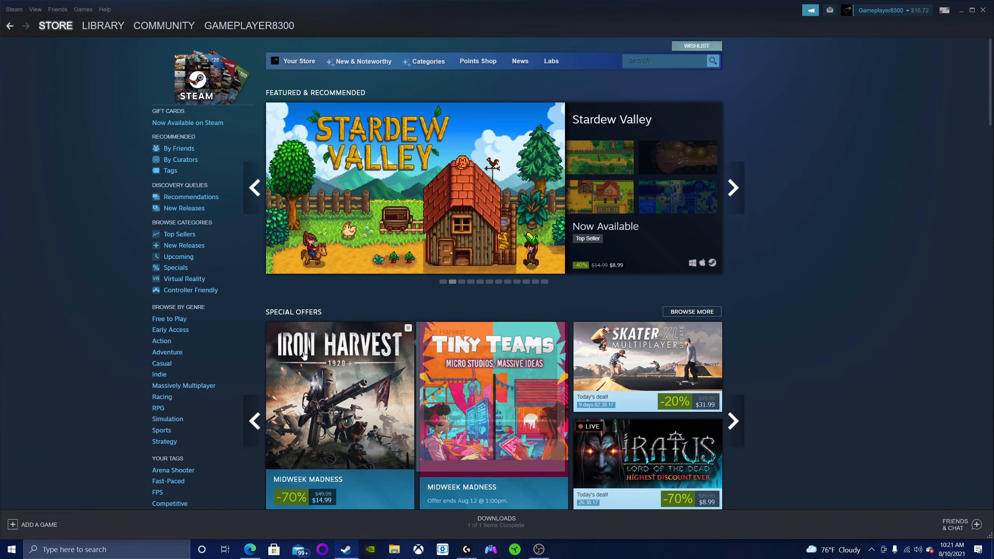
{"action": "mouse_move", "coordinate": [38, 13]}
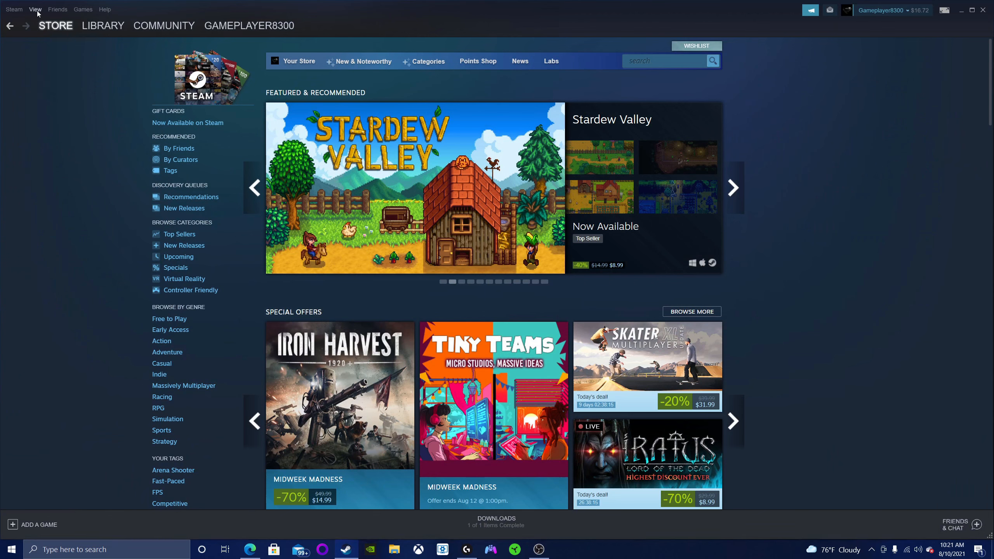
Expand the Steam menu in the top-left menu bar.
{"action": "left_click", "coordinate": [14, 9]}
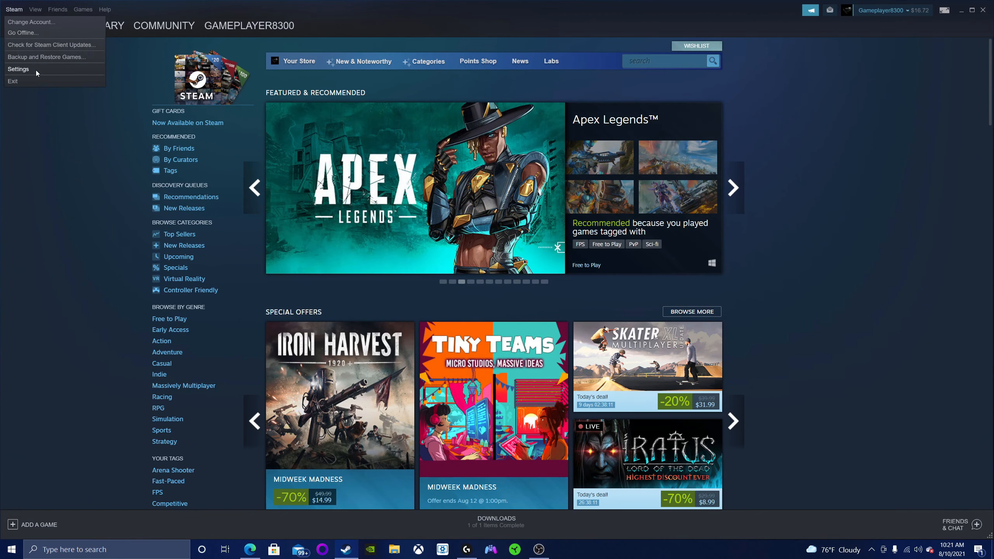
Open Steam Settings on the Family page showing Library Sharing options.
{"action": "left_click", "coordinate": [18, 69]}
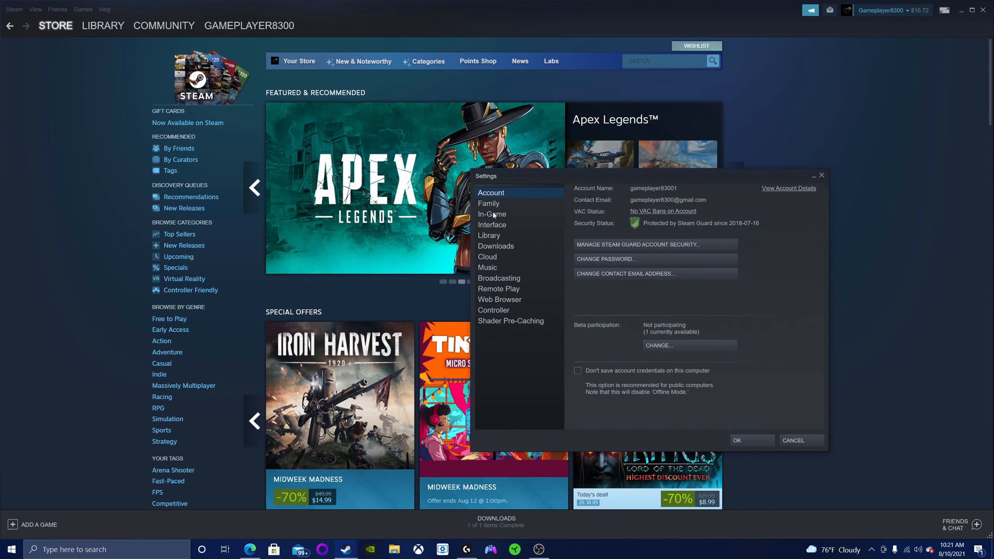
{"action": "left_click", "coordinate": [489, 203]}
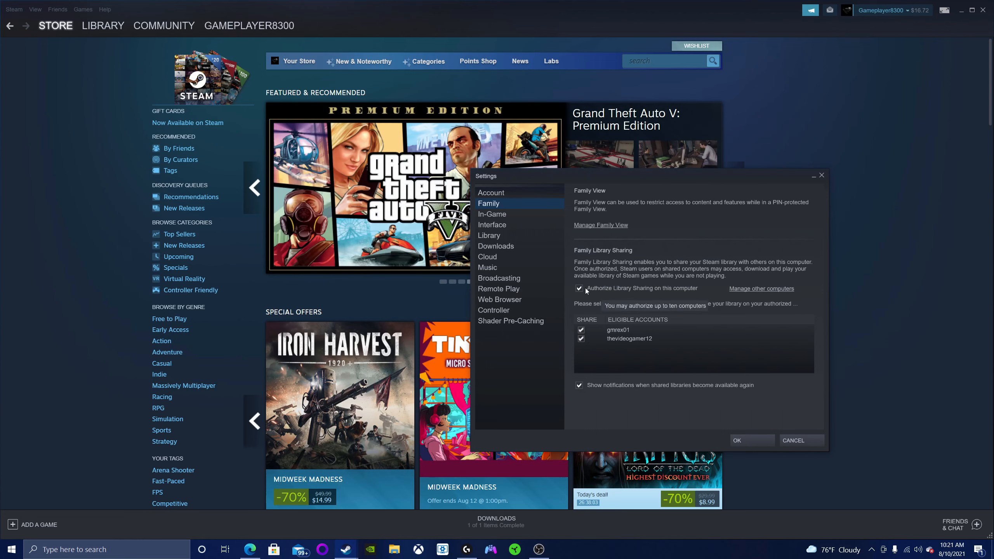
{"action": "left_click", "coordinate": [578, 288]}
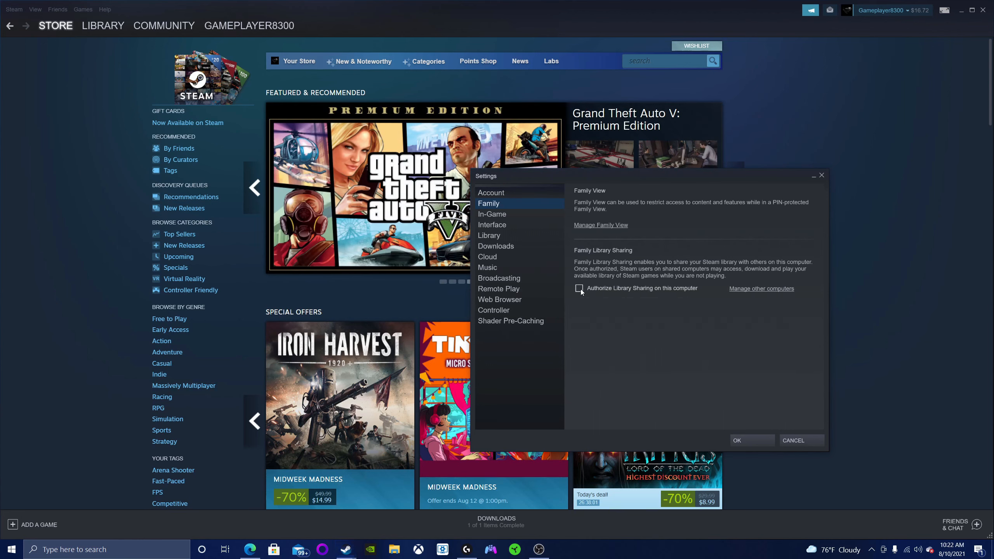
{"action": "left_click", "coordinate": [579, 288]}
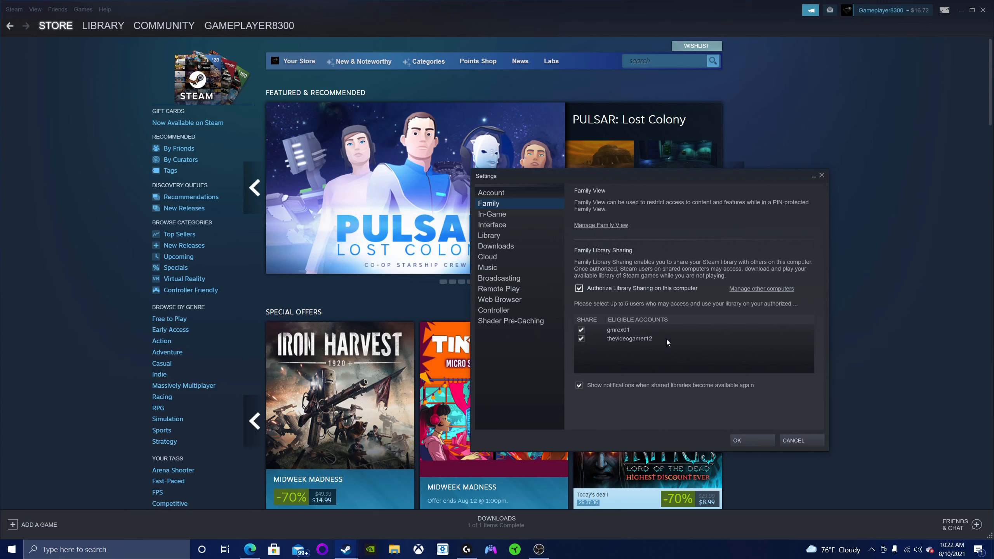
{"action": "mouse_move", "coordinate": [663, 358]}
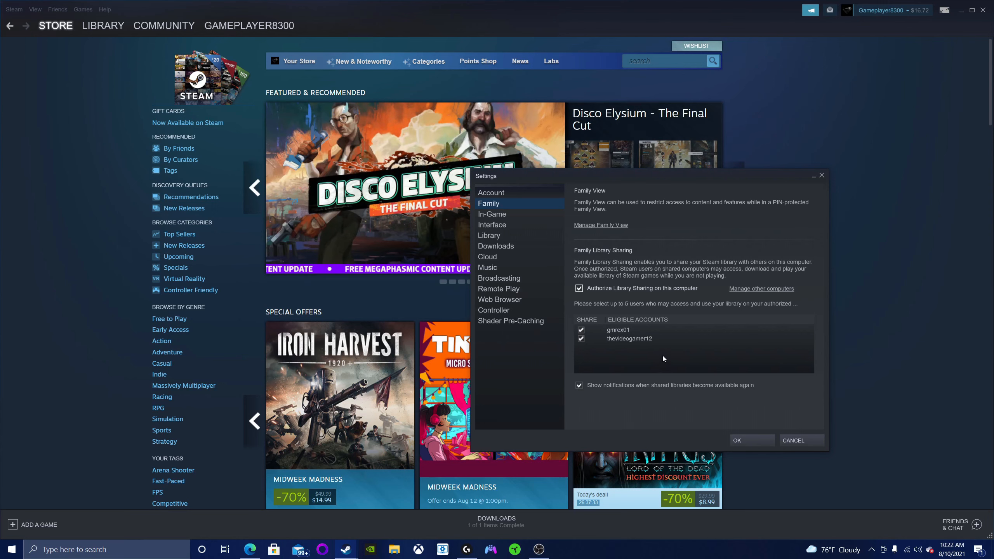
{"action": "mouse_move", "coordinate": [631, 355]}
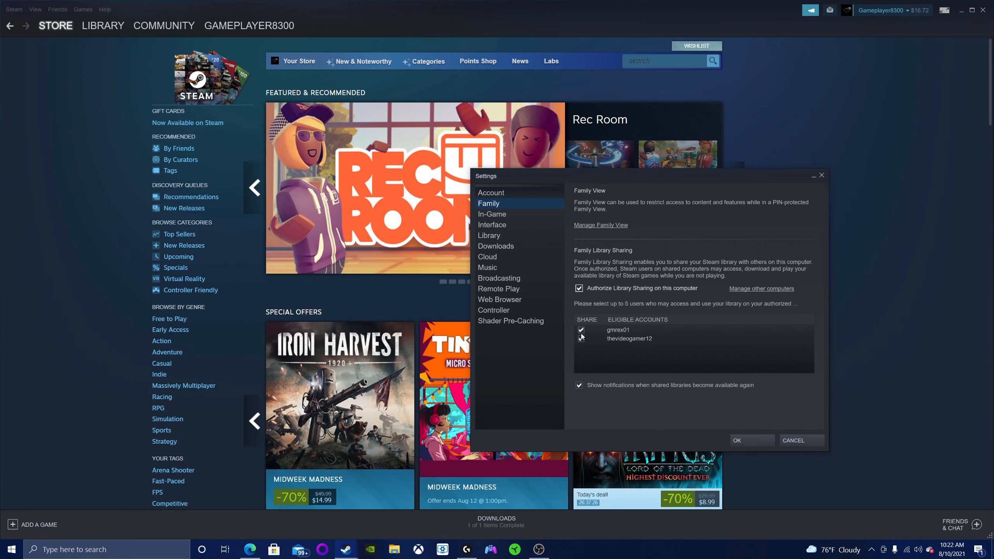
{"action": "left_click", "coordinate": [581, 338]}
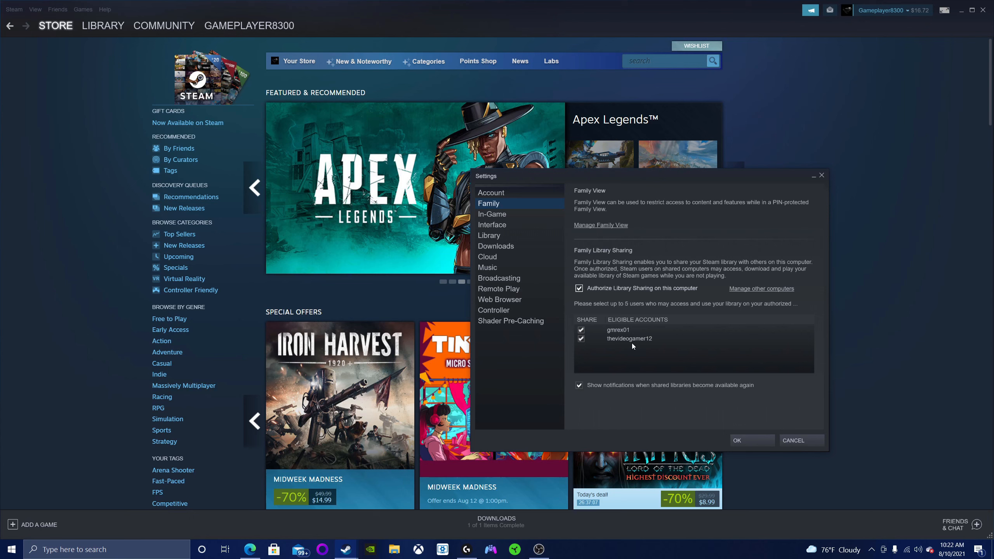
{"action": "mouse_move", "coordinate": [652, 361]}
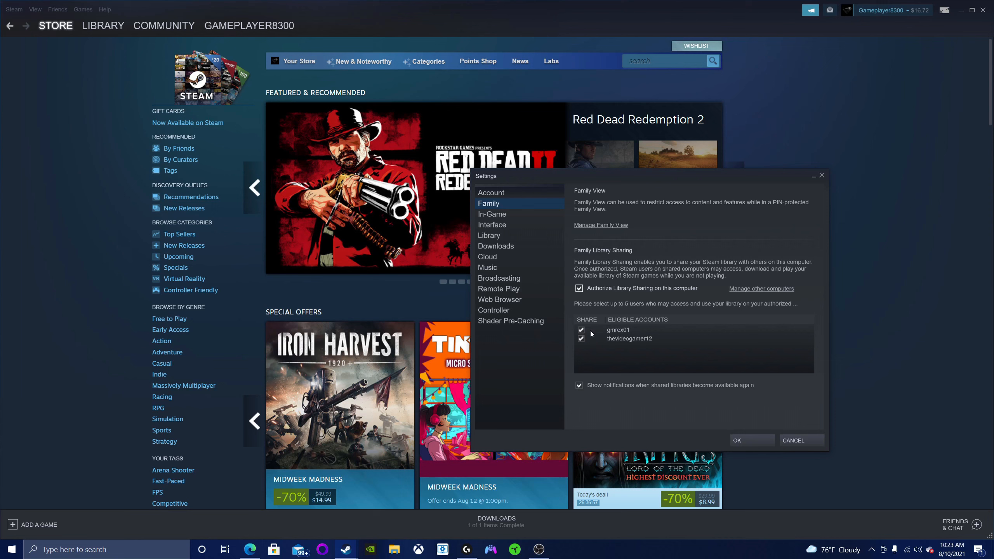
{"action": "left_click", "coordinate": [580, 330]}
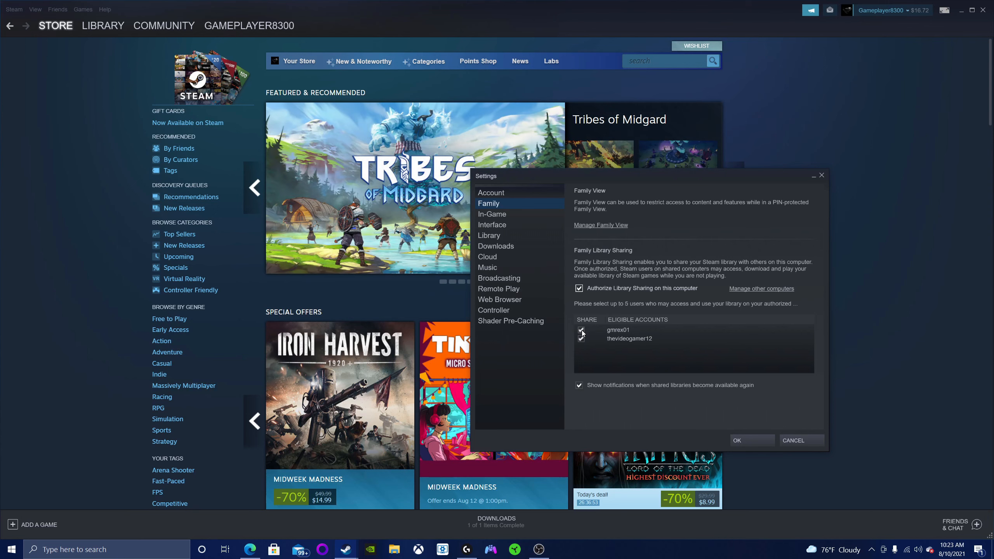
{"action": "left_click", "coordinate": [581, 330]}
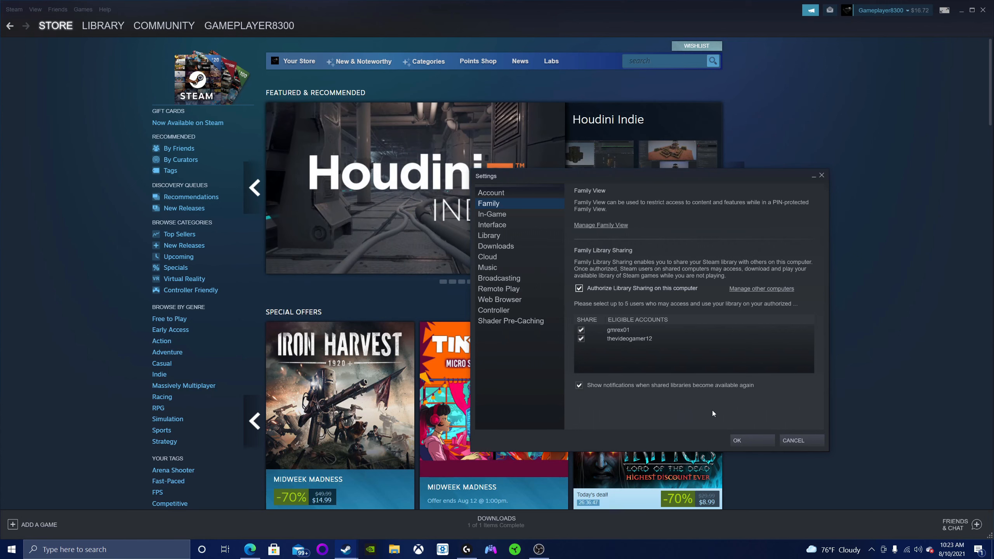
{"action": "mouse_move", "coordinate": [684, 411]}
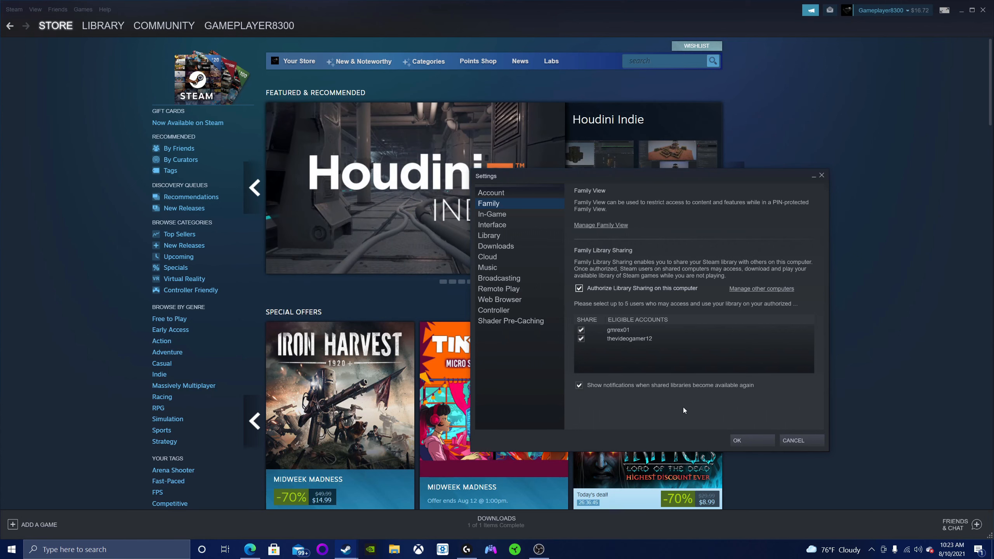
Confirm the Family Library Sharing settings with OK, returning to the Store page.
{"action": "left_click", "coordinate": [752, 440]}
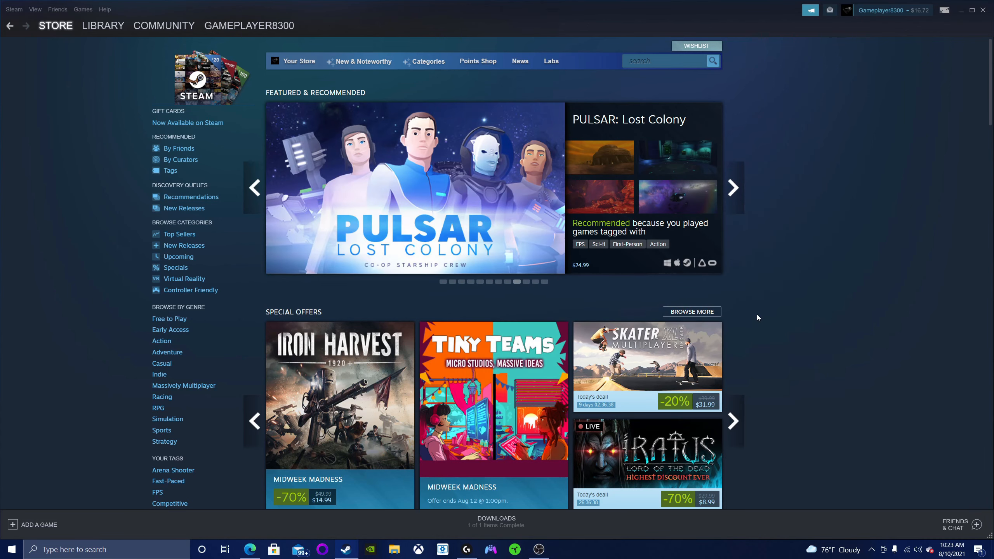
{"action": "mouse_move", "coordinate": [763, 299]}
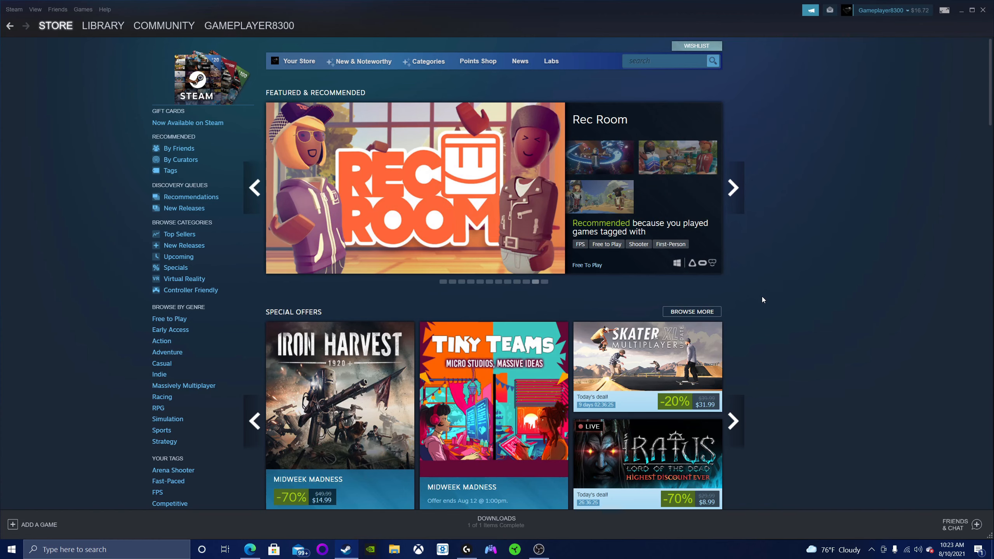
Open the Library home listing installed and recent games.
{"action": "left_click", "coordinate": [103, 25]}
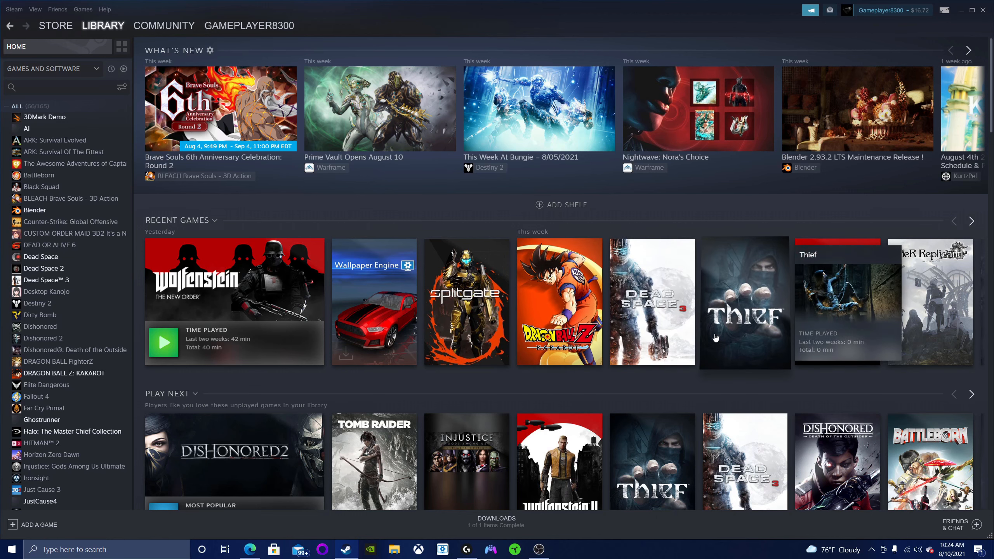
{"action": "mouse_move", "coordinate": [723, 382]}
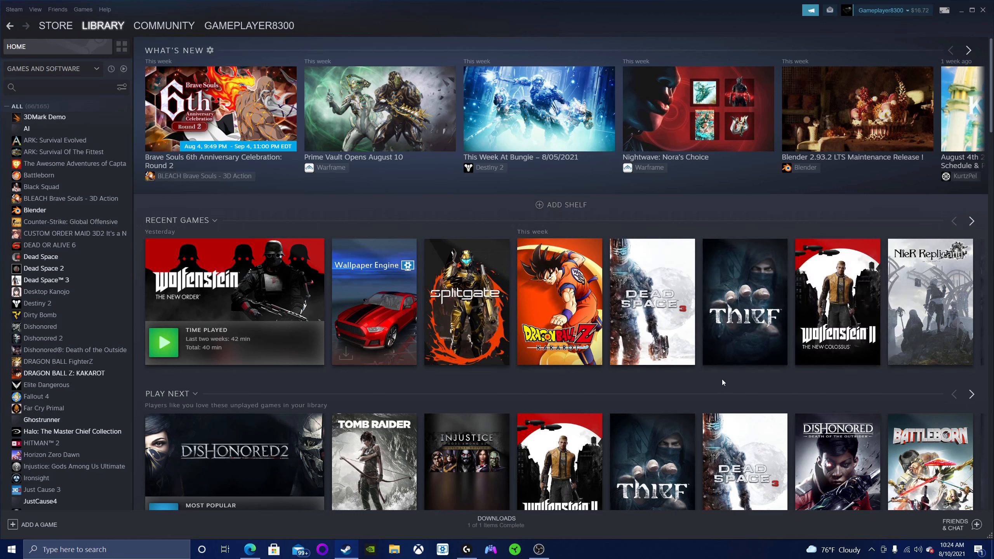
{"action": "mouse_move", "coordinate": [721, 373]}
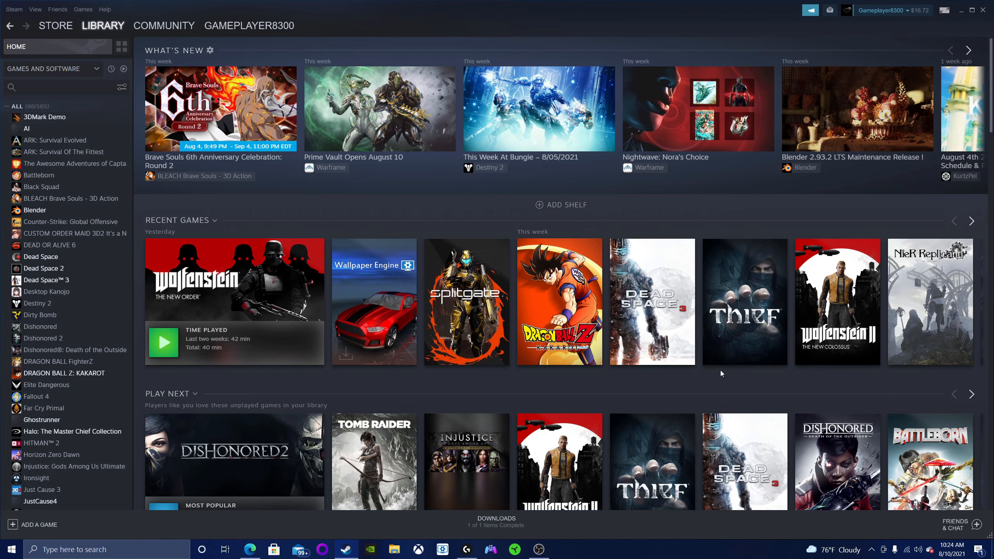